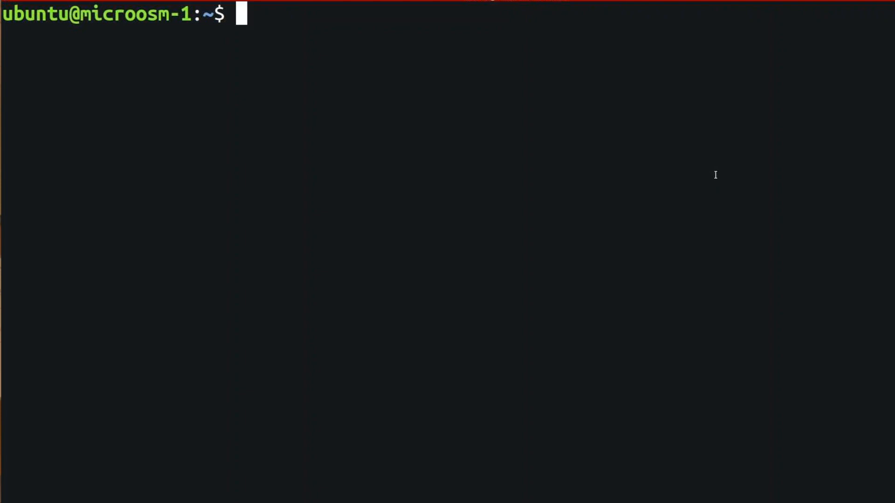
Run 'juju status', find no osm model, then create it with 'juju add-model osm'
text(juju)
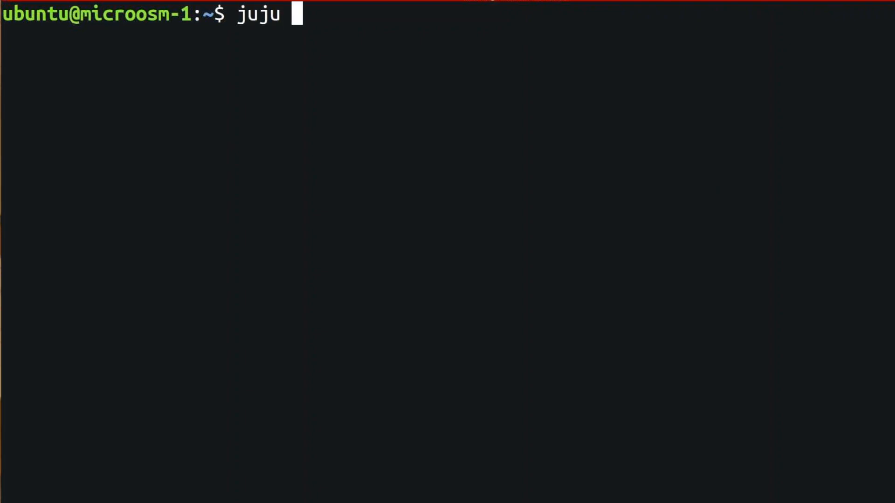
text(status)
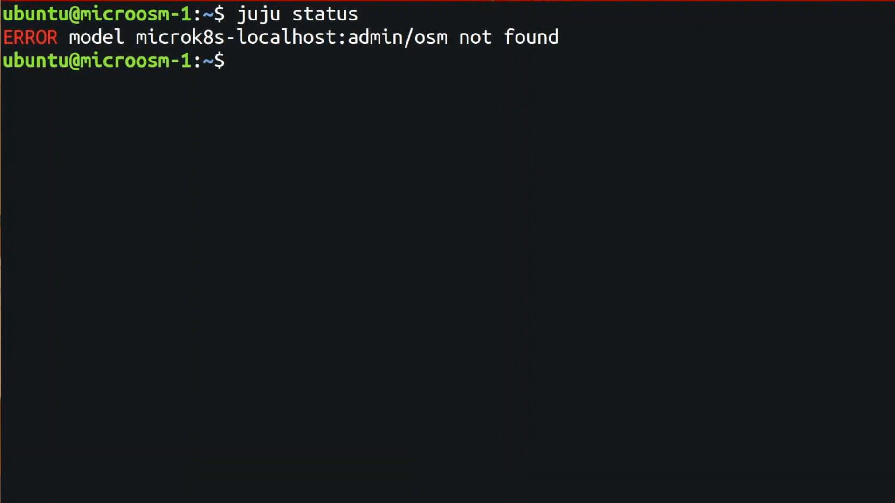
text(juju add)
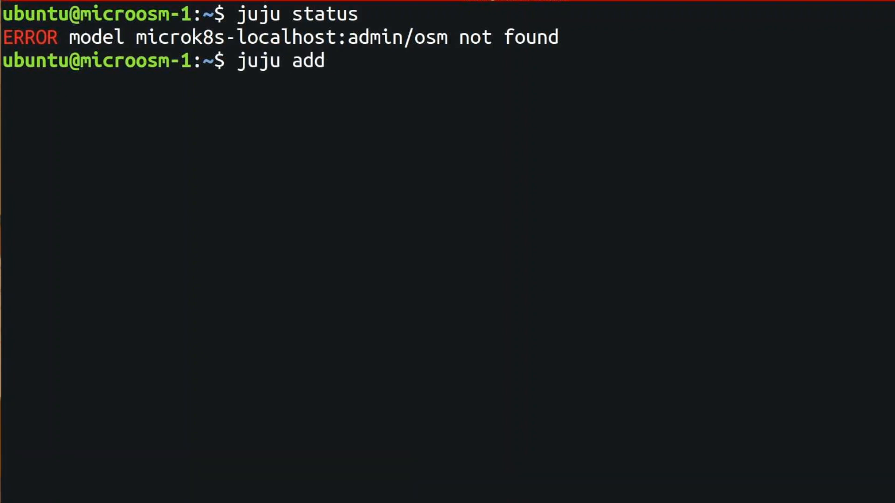
text(-model)
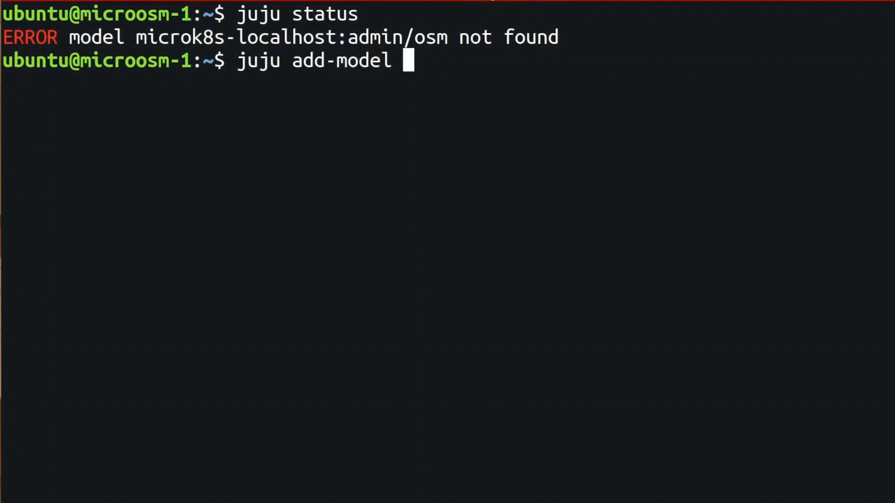
text(osm)
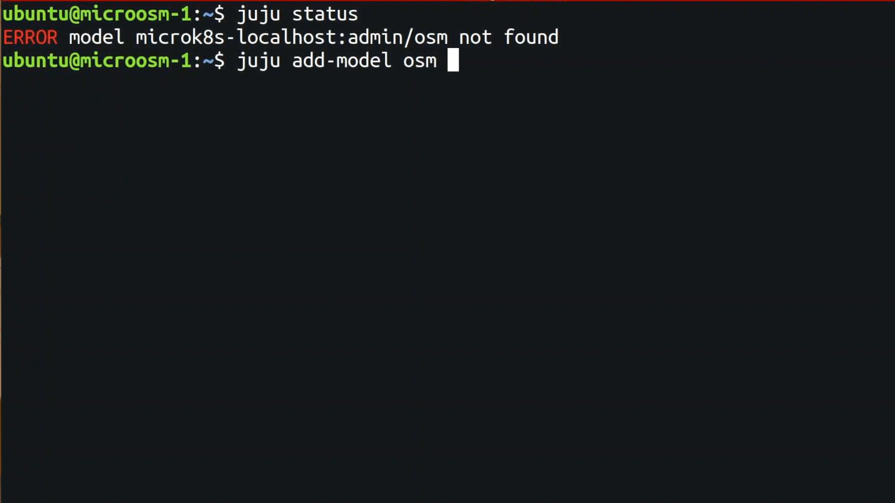
text(ju)
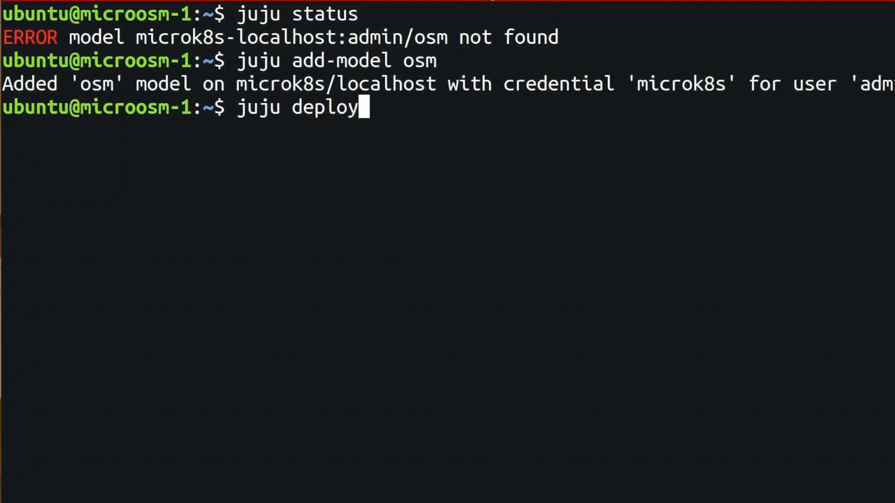
Run 'juju deploy osm' and read through the bundle output until the deploy completes
text(osm)
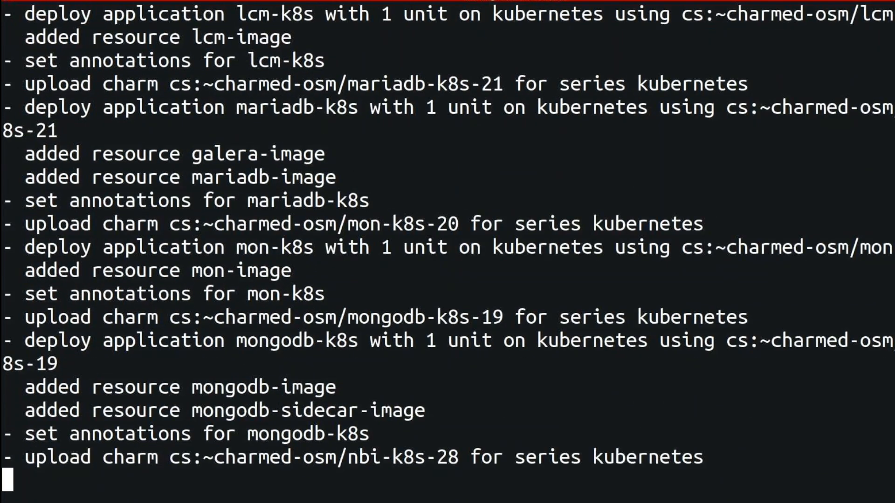
scroll(down, 3)
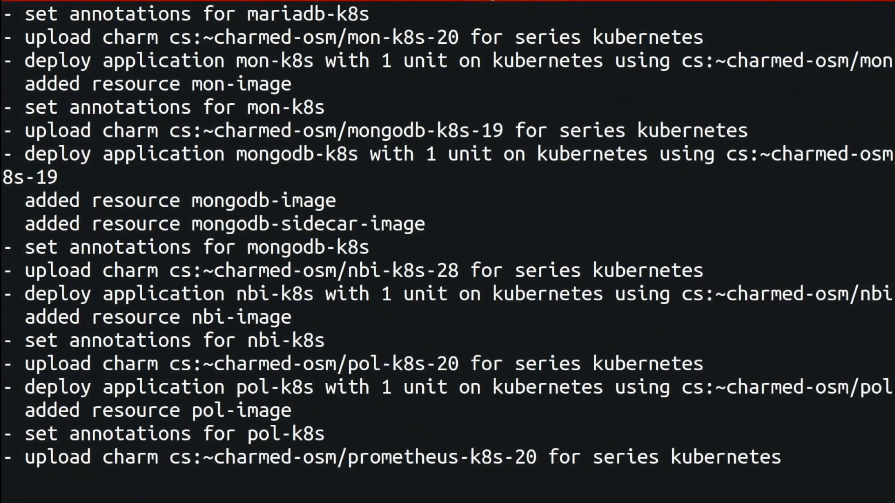
scroll(down, 3)
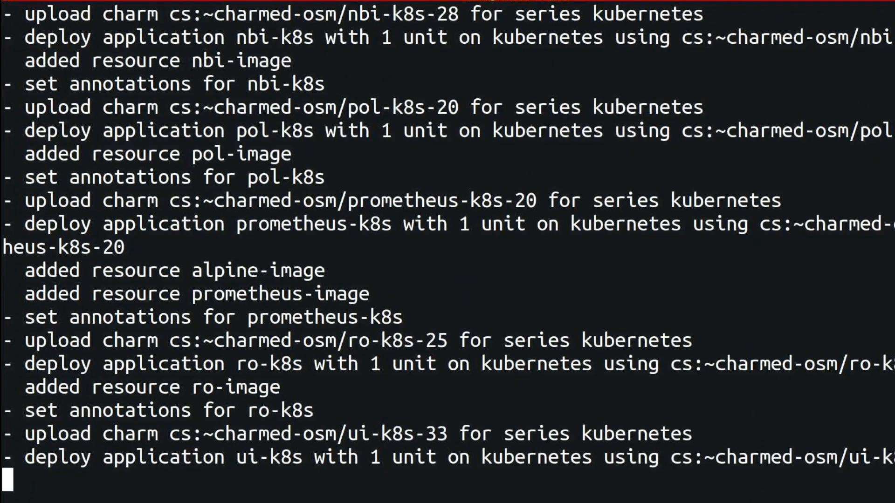
scroll(down, 3)
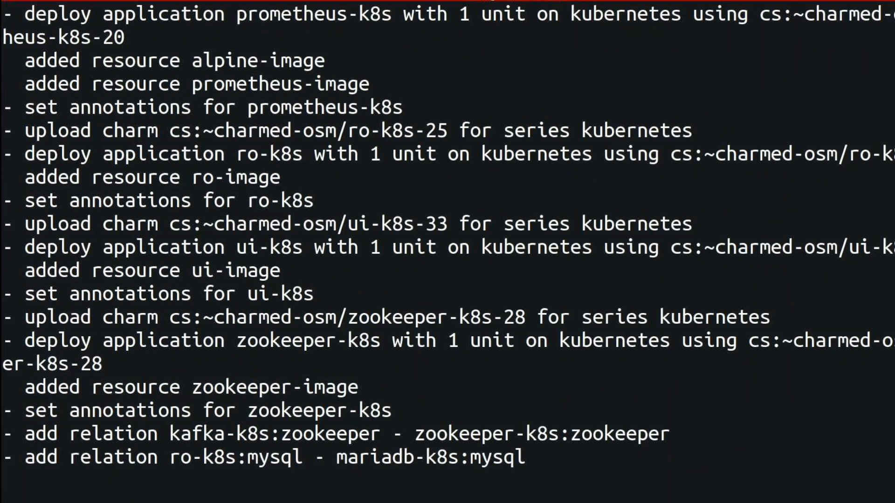
text(watch -c juju sta)
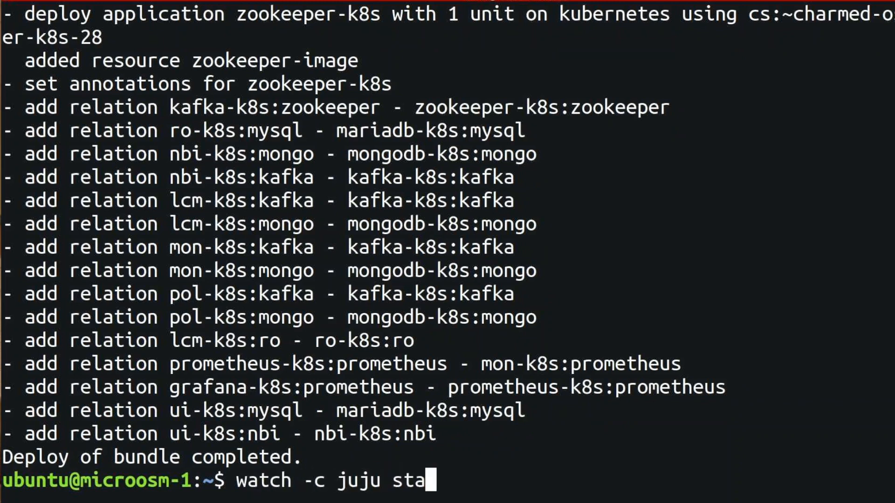
Run 'watch -c juju status --color' to follow the OSM units as they start up
text(tus --color)
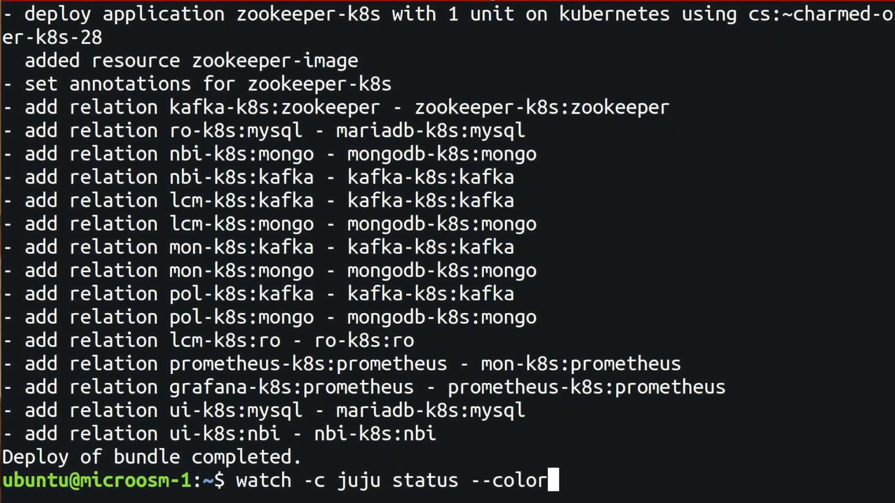
key(Return)
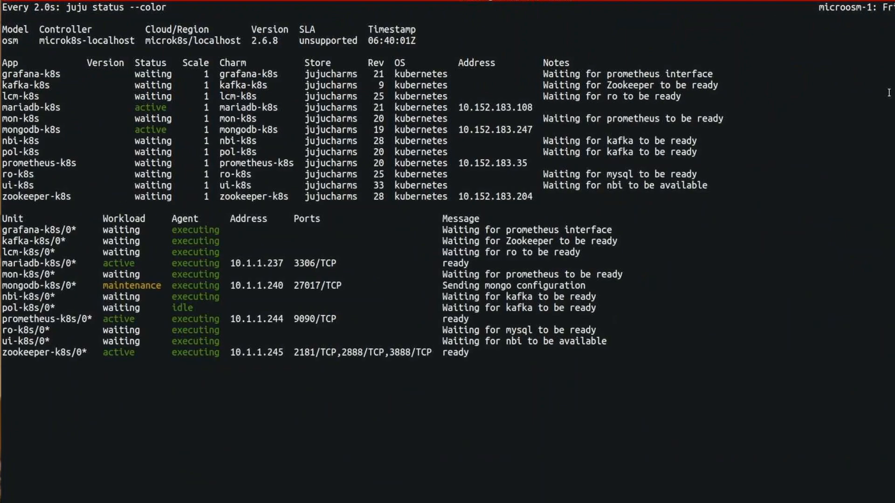
scroll(down, 3)
text(juju)
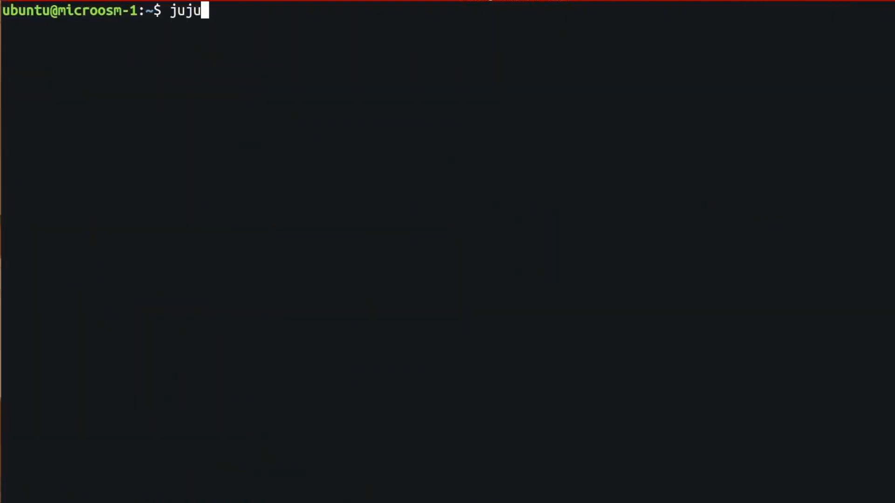
Run 'juju status' and pick out the nbi-k8s service address 10.152.183.248
text(status)
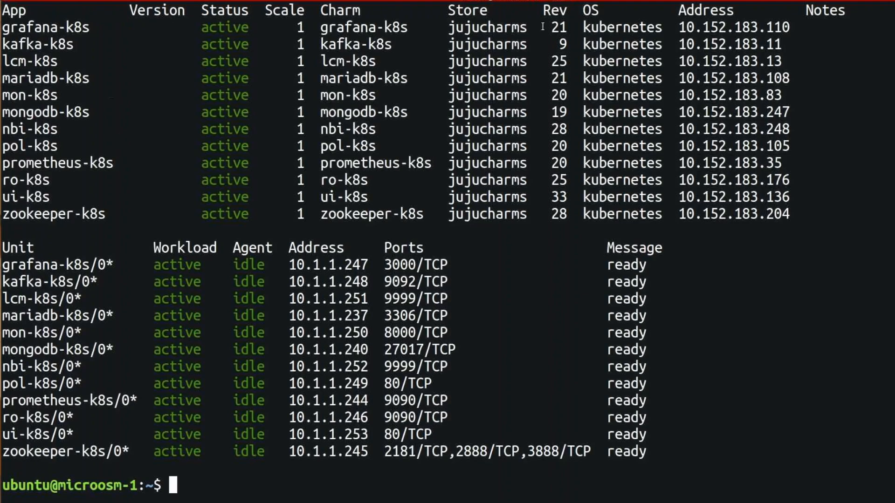
double_click(732, 129)
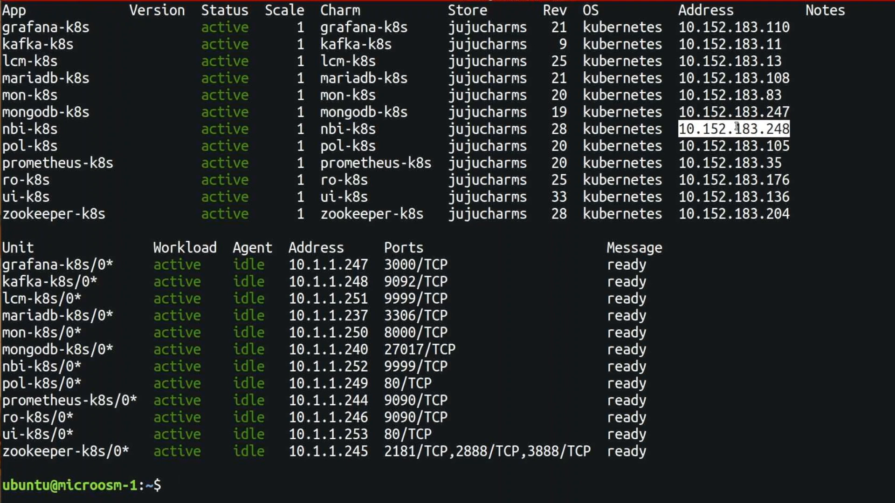
Export OSM_HOSTNAME=10.152.183.248 and clear the screen before listing VIMs
text(export O)
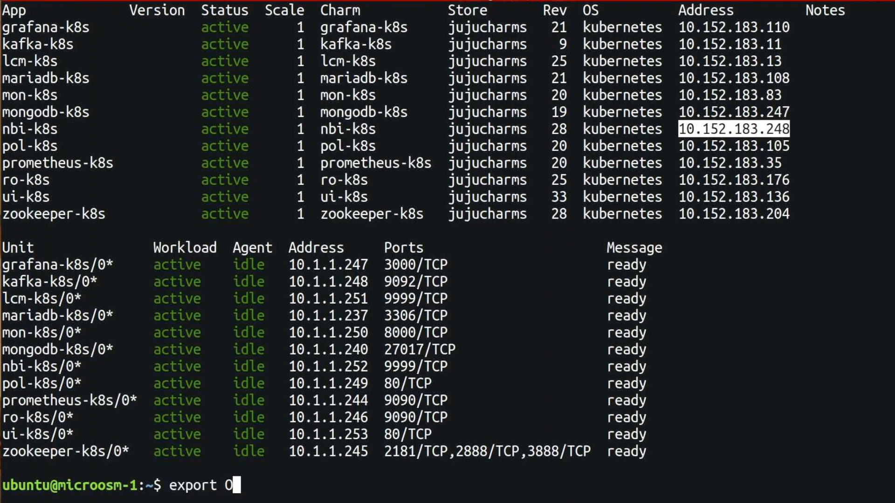
text(SM_HOSTNA)
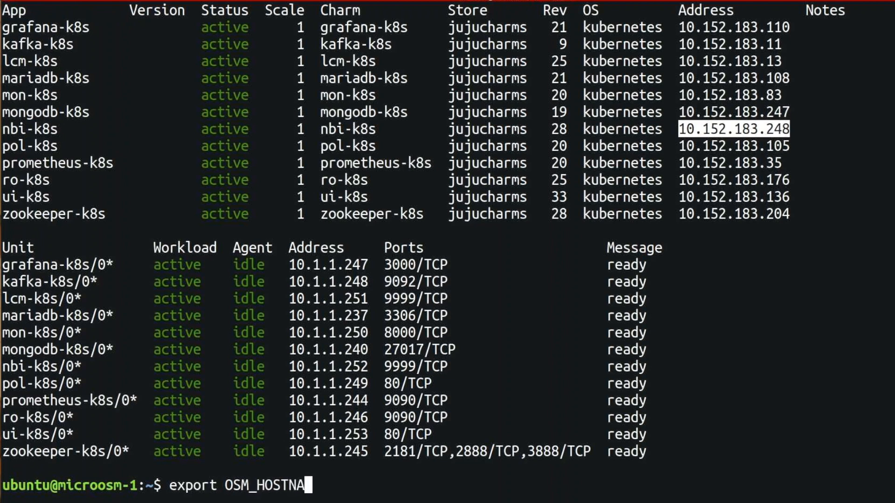
text(ME=)
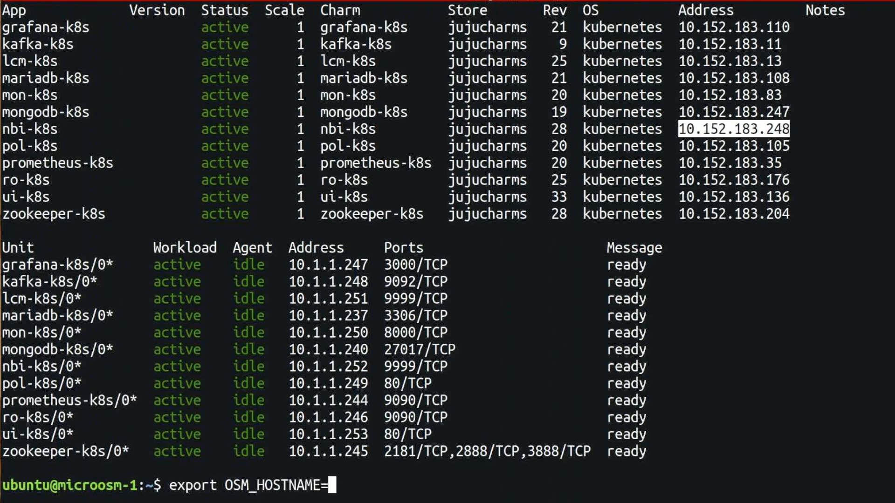
text(10.152.183.248)
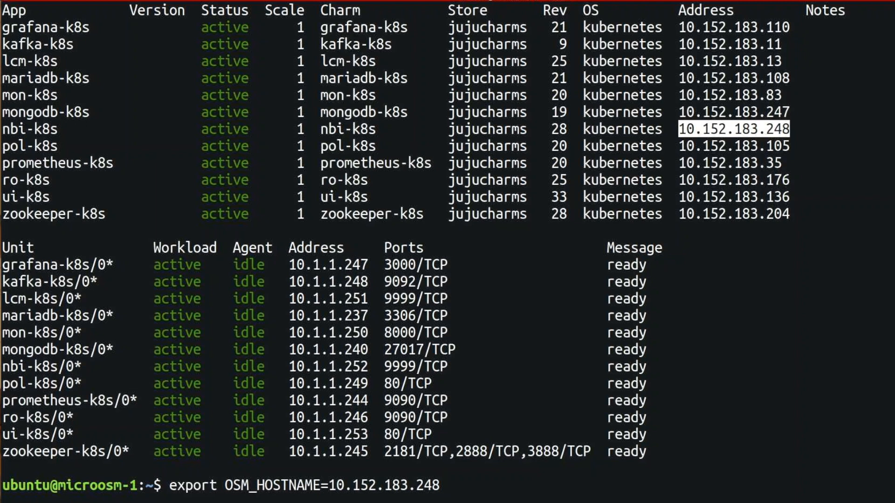
text(clea)
text(osm vim-list)
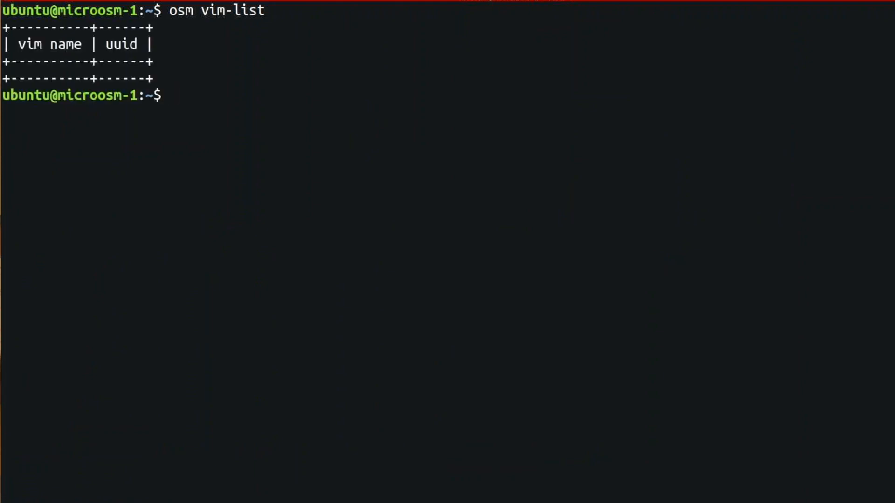
View the instructions file, then run 'microstack.openstack server list'
text(cat)
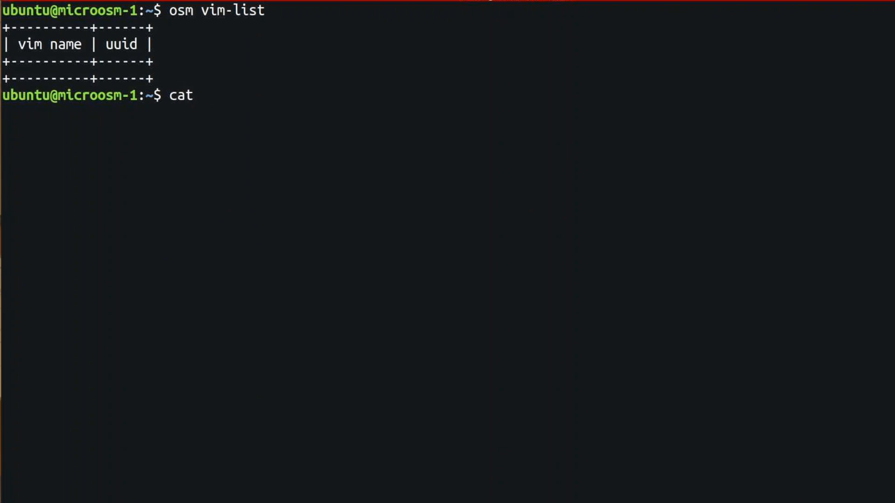
text(int)
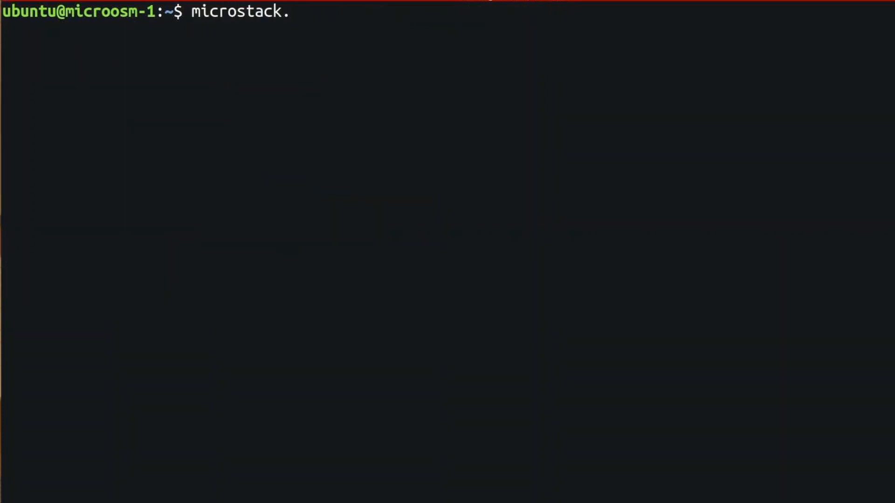
text(openstack)
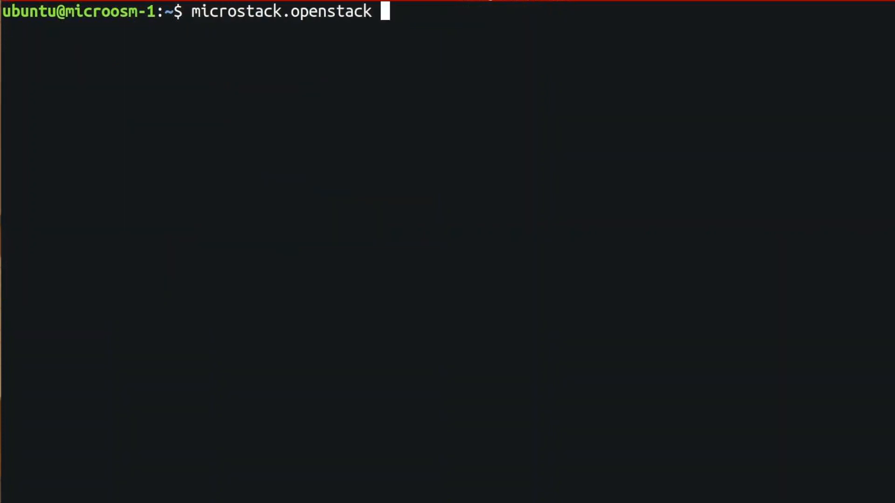
text(server)
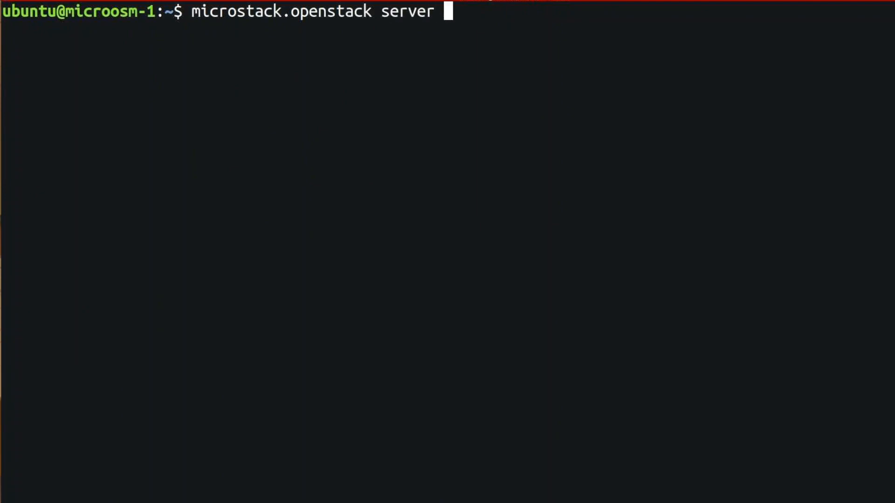
text(lis)
text(osm upload-package)
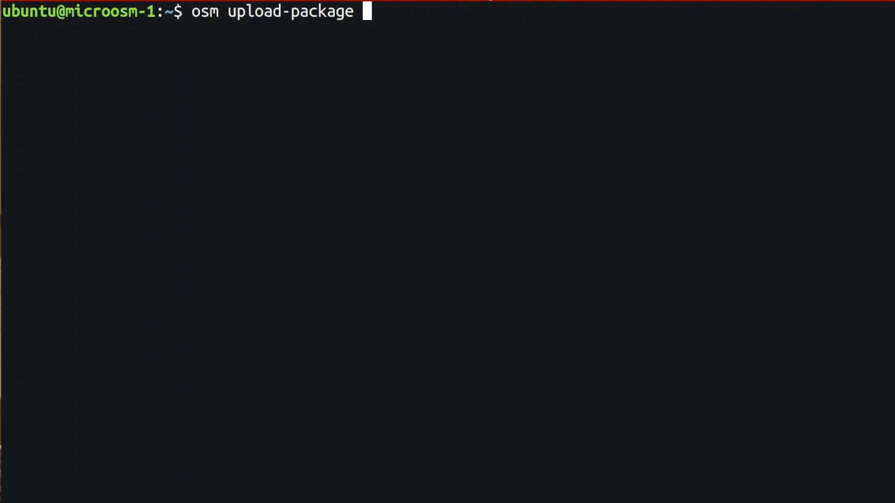
Upload the hackfest_basic VNF and NS tar.gz packages with 'osm upload-package'
text(hackfest_basic_vnf.tar.gz)
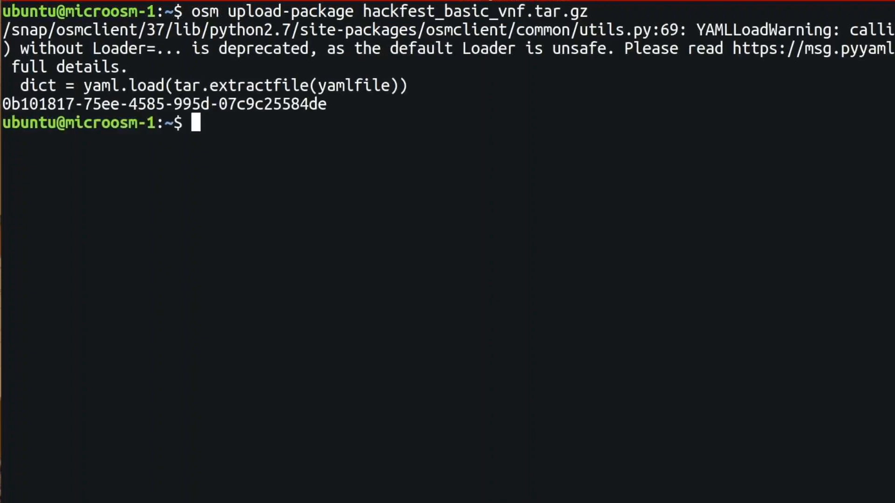
text(osm upload-package hackfest_basic_ns.tar.gz)
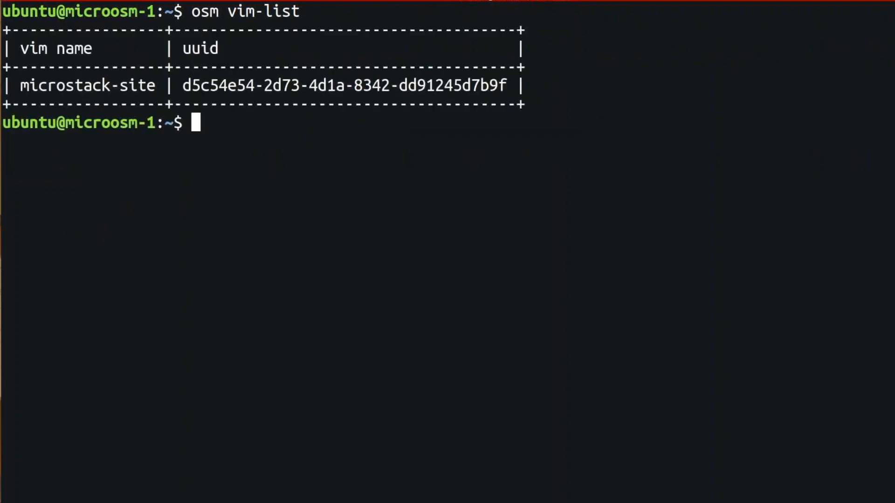
List the NS and VNF descriptors with 'osm nsd-list' and 'osm vnfd-list', then cat the instructions
text(osm nsd)
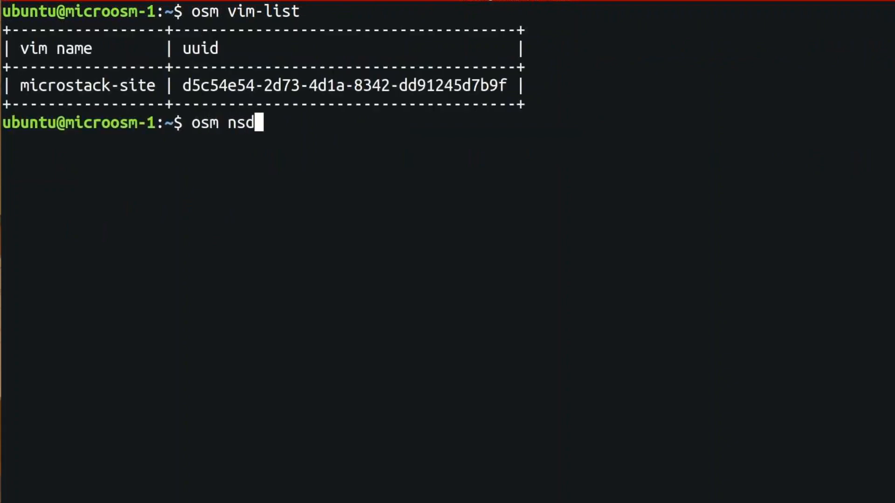
text(-list)
text(osm)
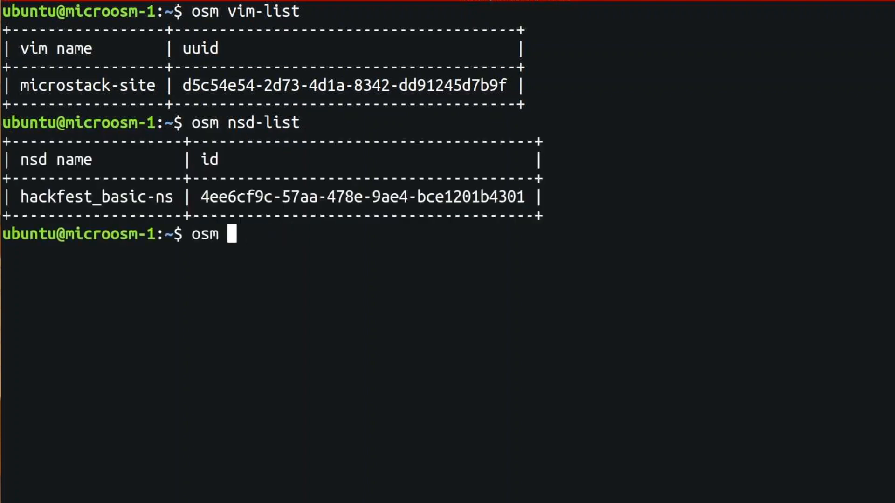
text(vnfd-)
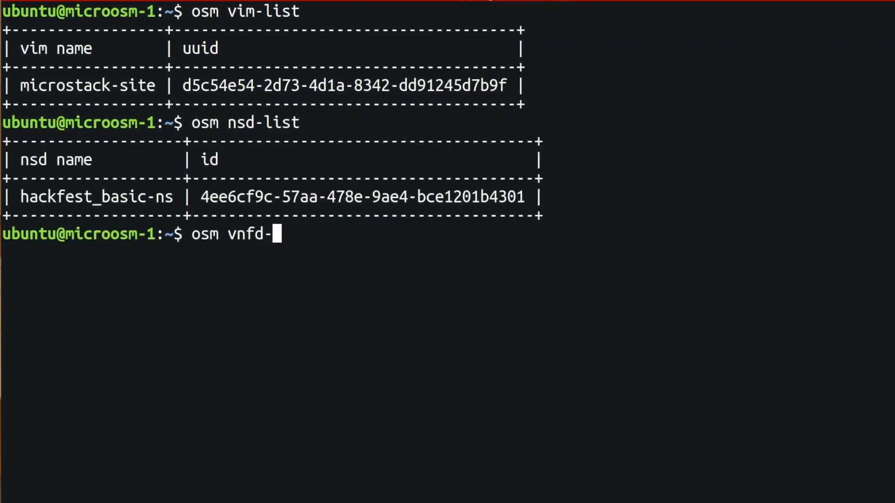
text(list)
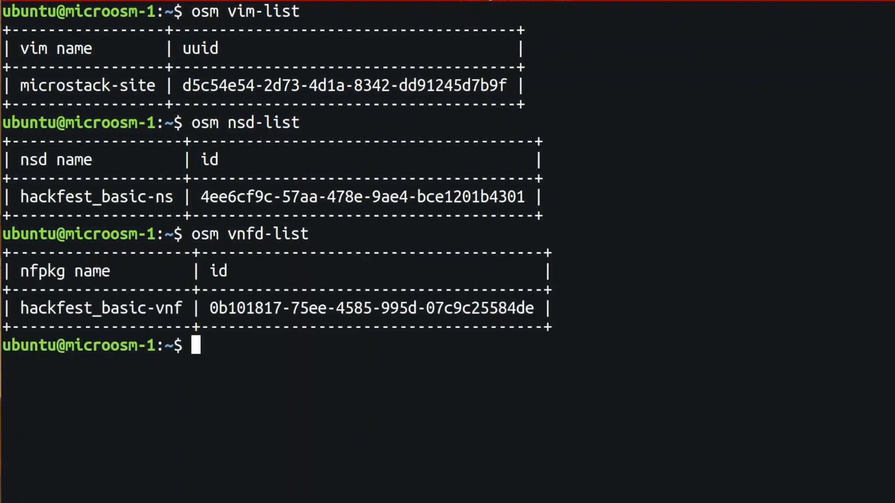
text(cat instructions)
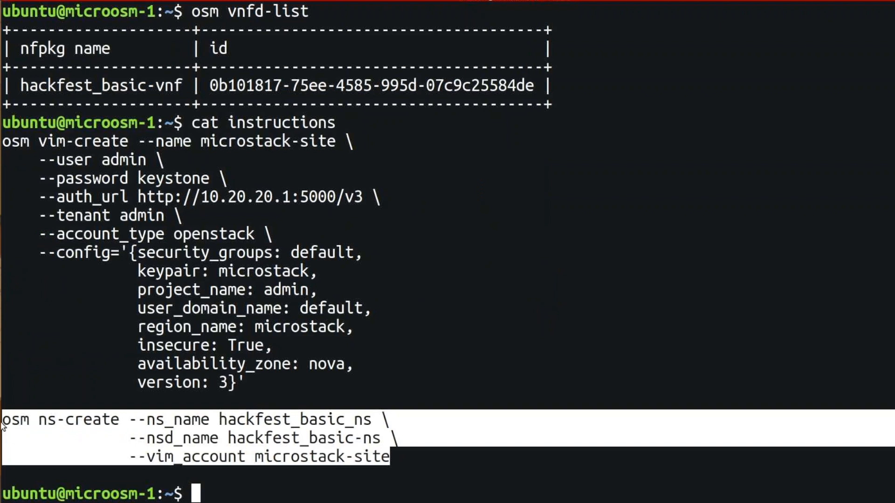
Clear the screen, create hackfest_basic_ns, and follow it with 'watch osm ns-list' until running
text(clear)
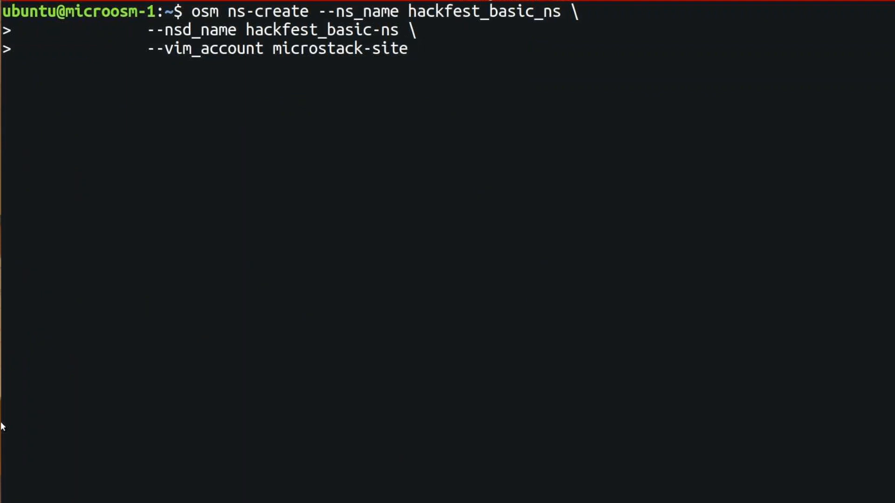
text(watch osm ns)
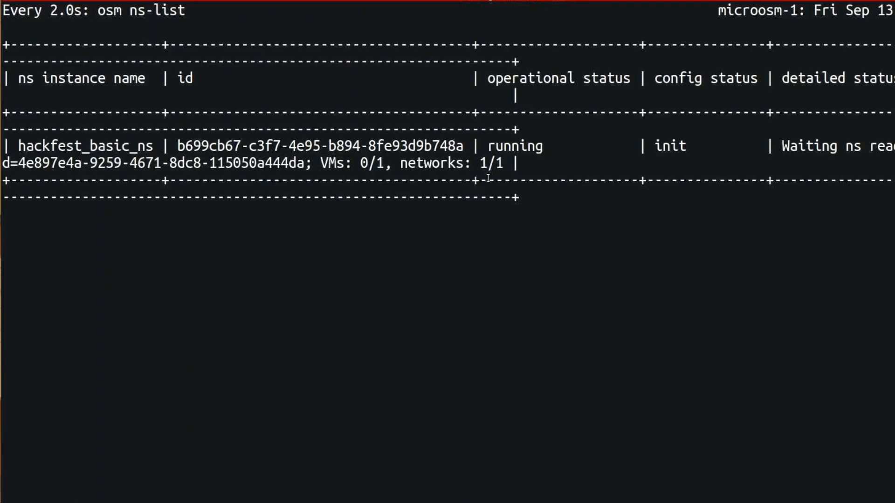
mouse_move(559, 194)
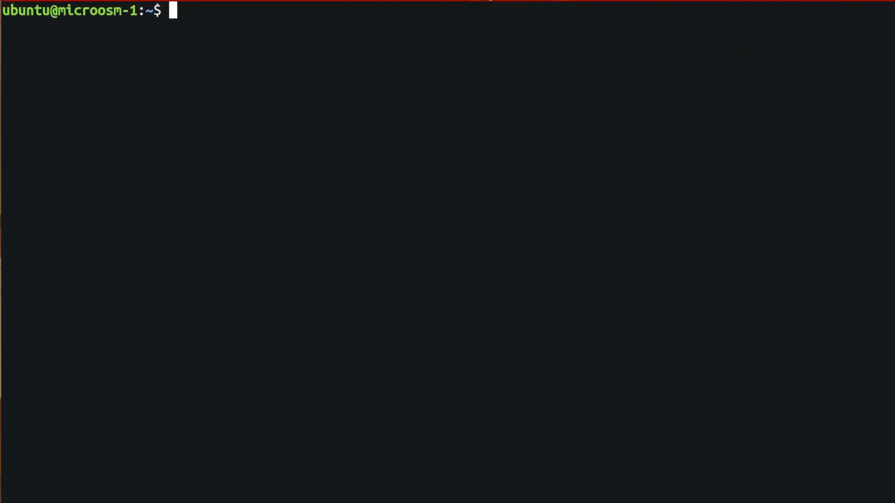
Run 'microstack.openstack server list' to confirm the hackfest_basic VM is ACTIVE, then clear
text(microst)
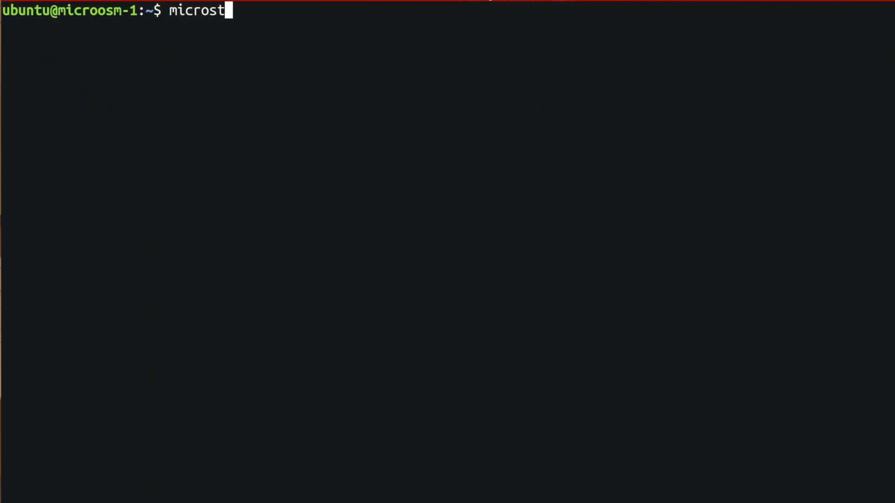
text(ack.openstack)
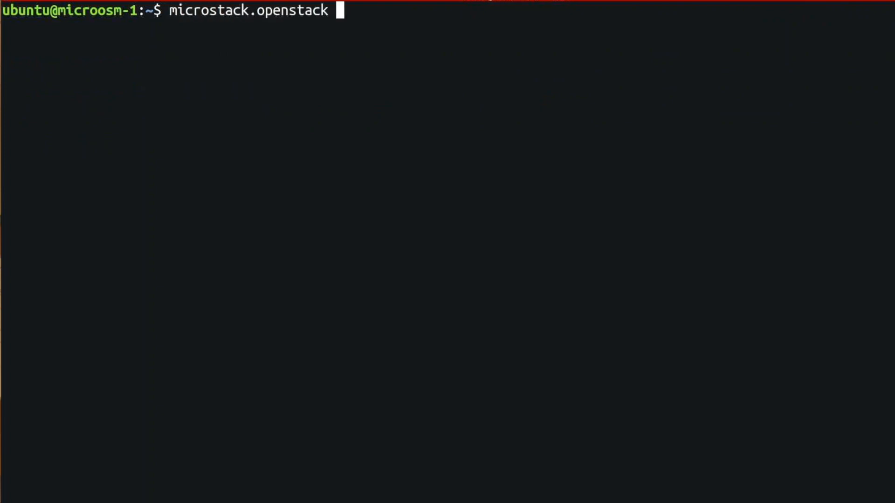
text(server)
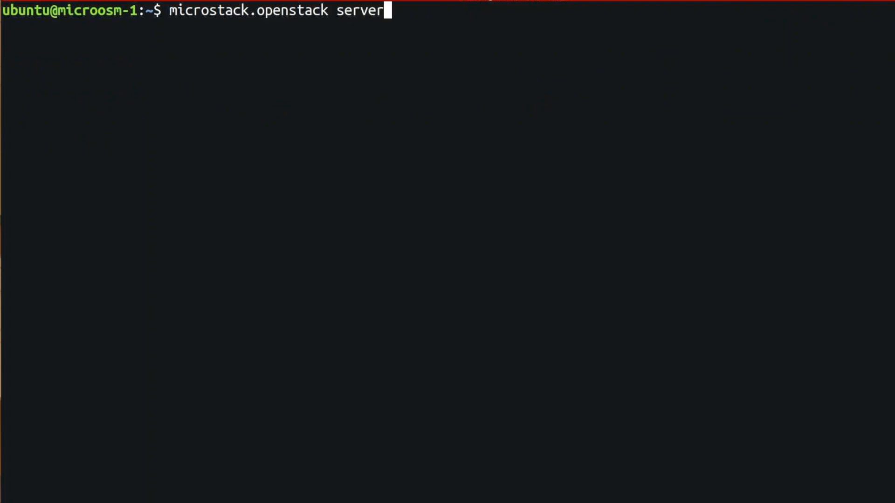
text(list)
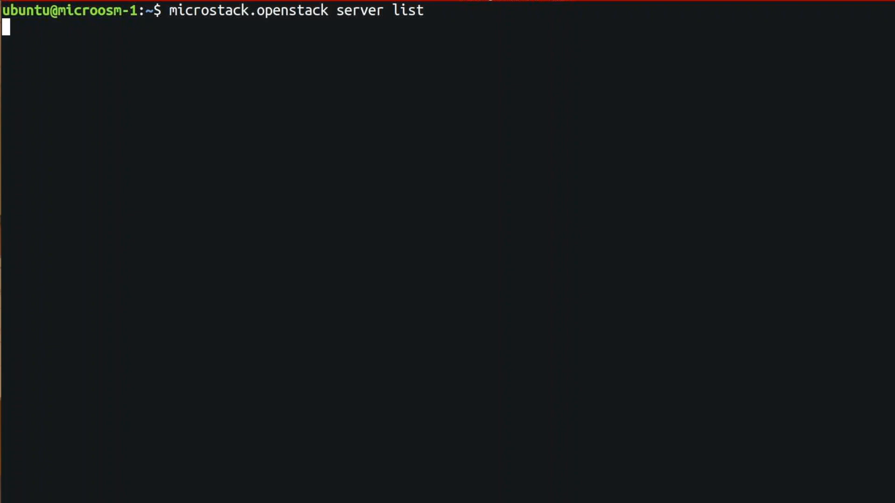
key(Return)
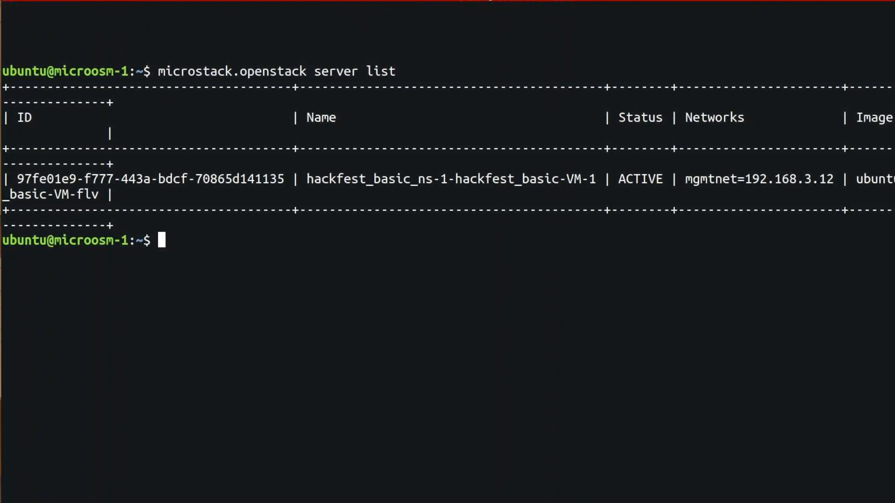
text(c)
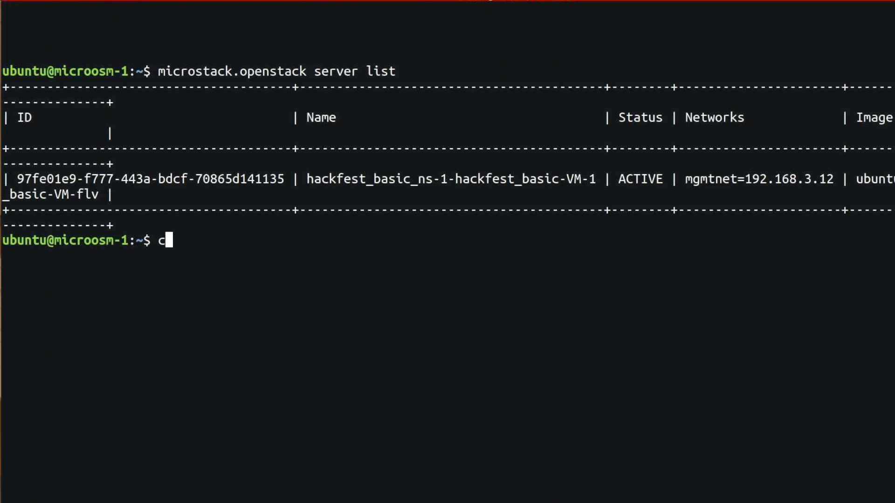
text(lea)
text(juju status)
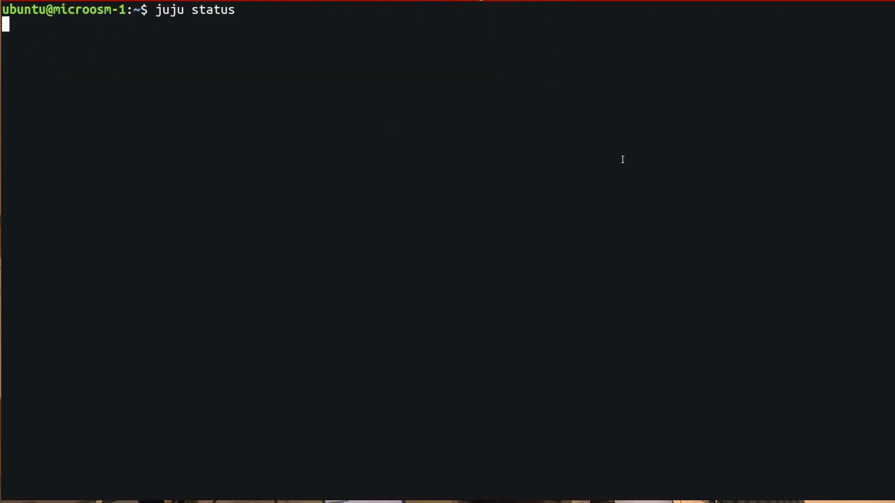
Exit, reconnect via ssh with -L 8080:10.152.183.136:80, and enter localhost:8080 in Firefox
text(exit)
text(ssh ubuntu@osm-microstack  -L 8080)
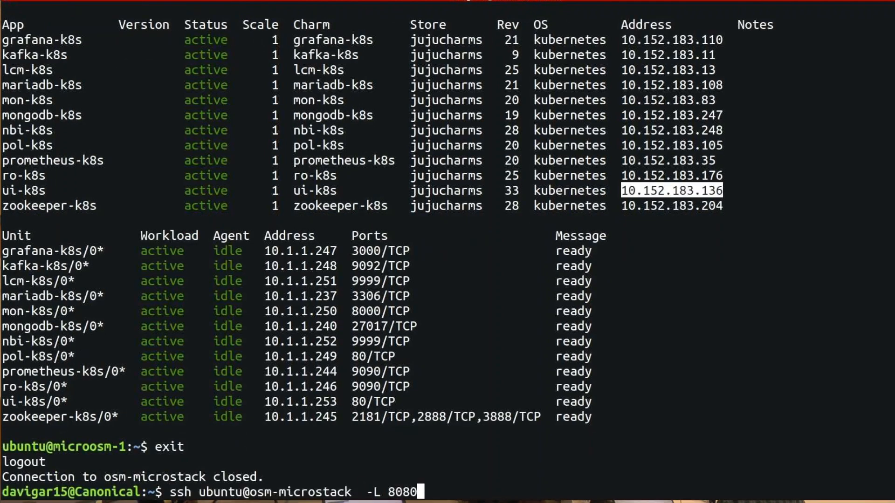
text(:10.152.183.136)
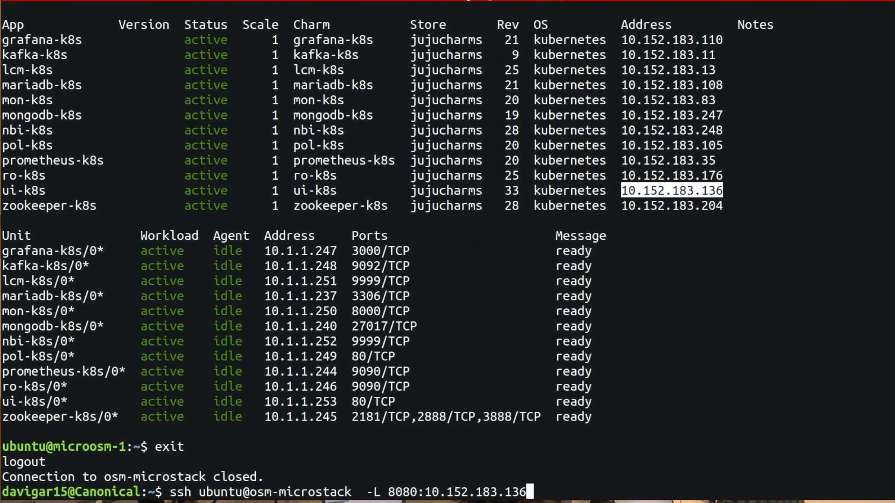
text(:80)
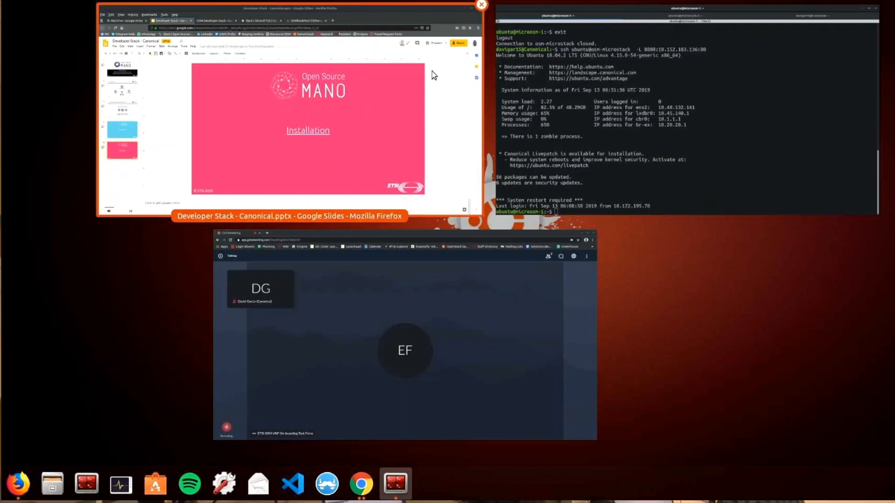
text(localhost:8)
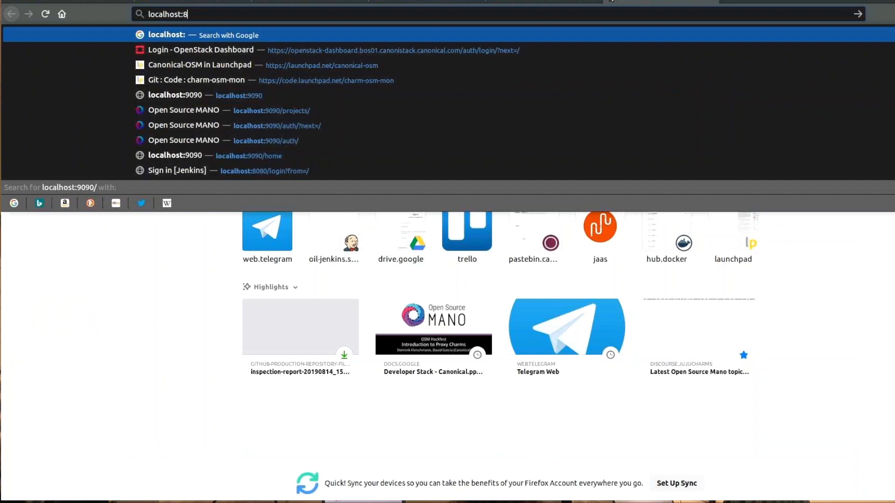